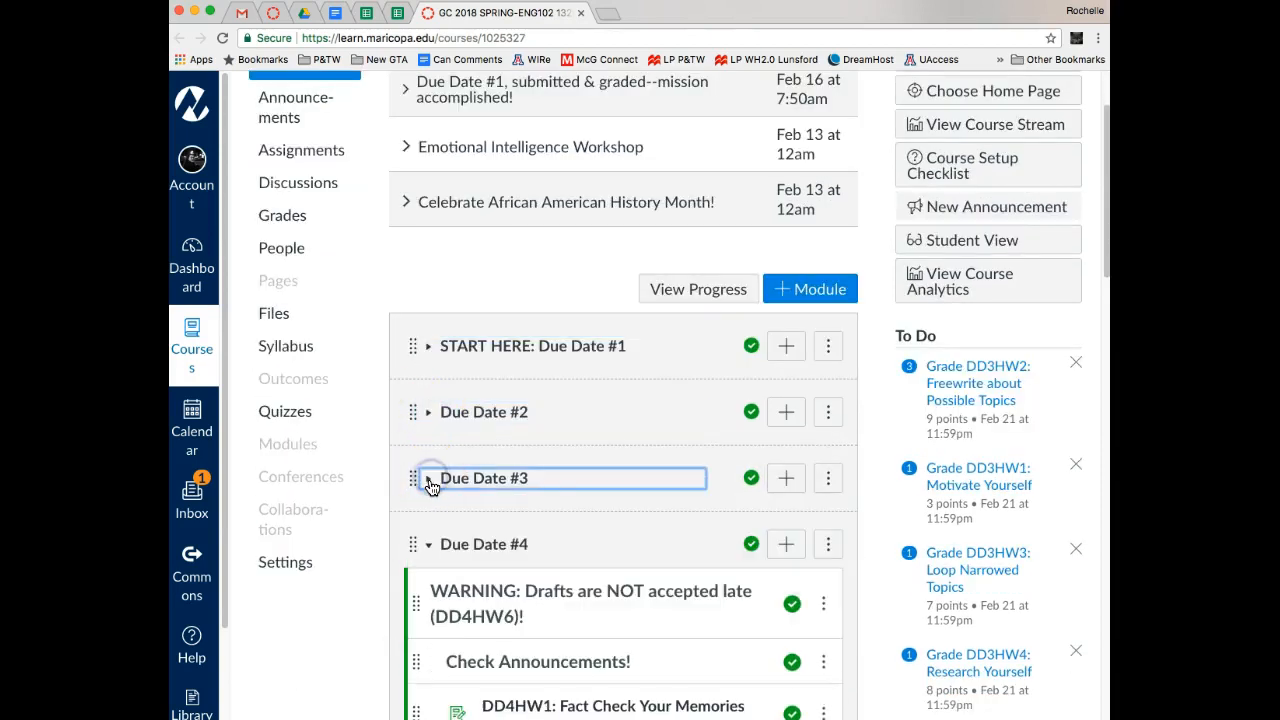
Browse the Due Date #3 module items and select DD3HW5: Submit Draft of Project #1
{"action": "scroll", "scroll_direction": "down", "scroll_amount": 3}
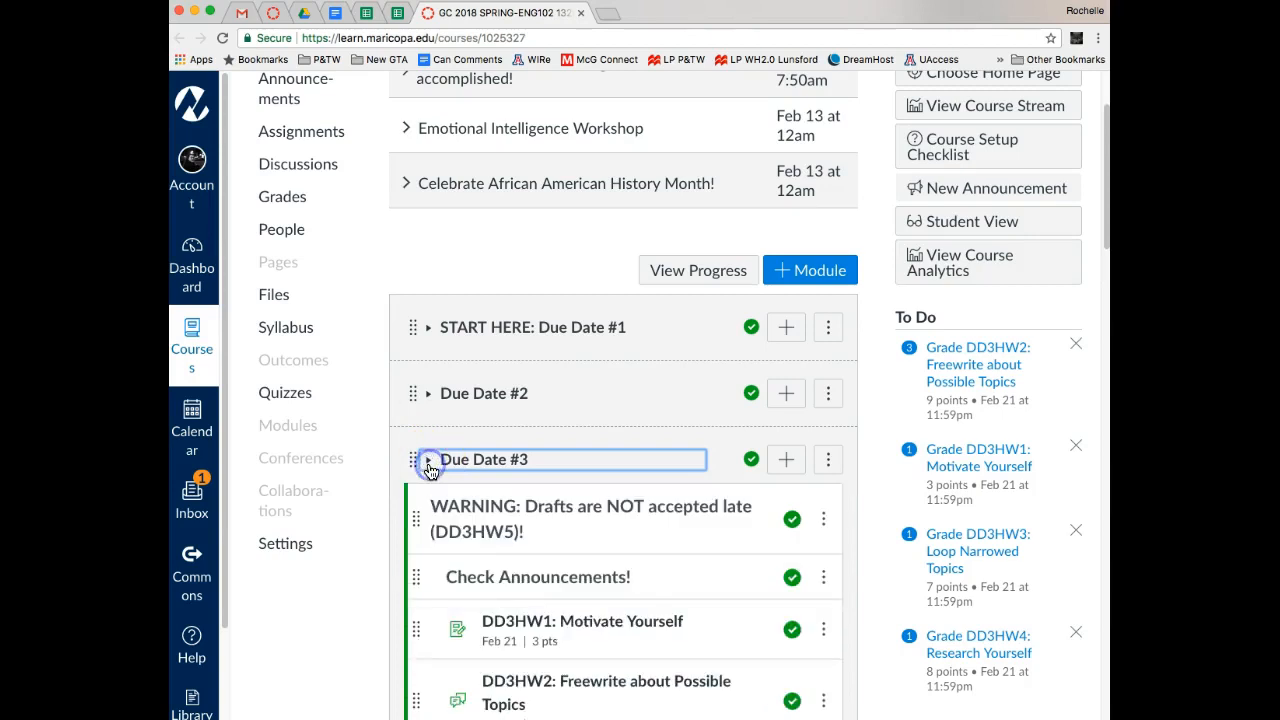
{"action": "scroll", "scroll_direction": "down", "scroll_amount": 3}
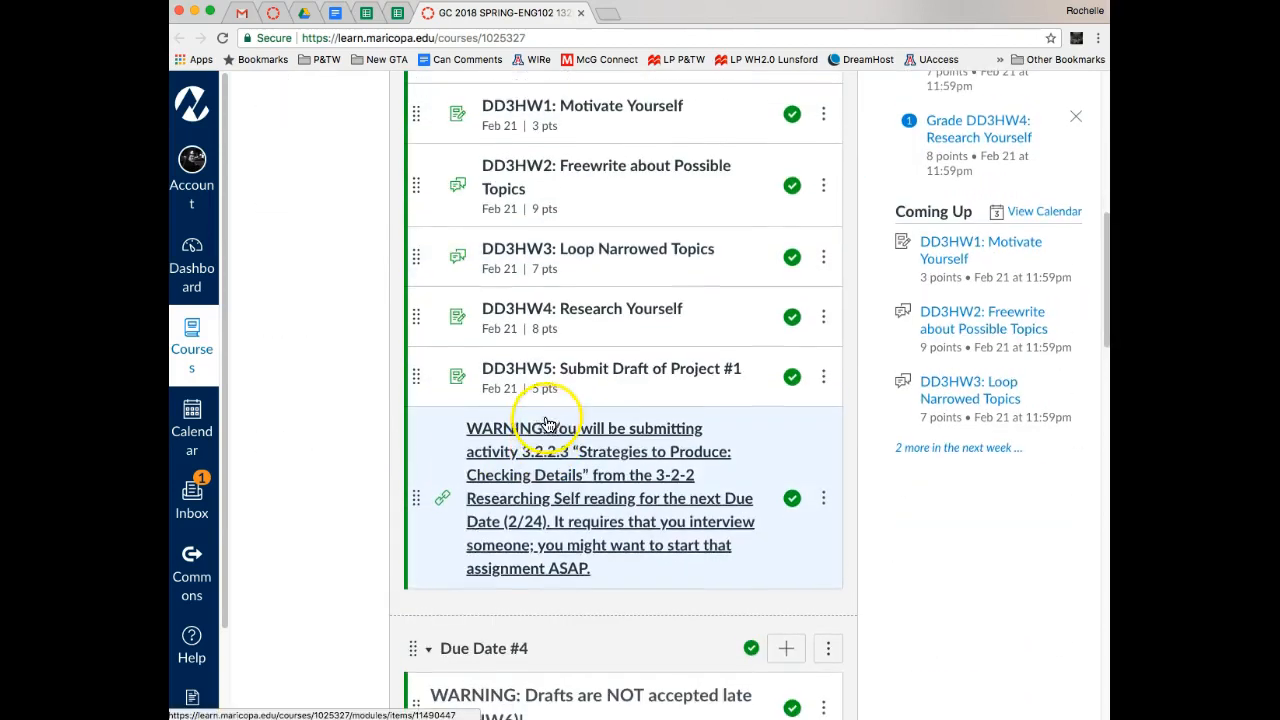
{"action": "mouse_move", "coordinate": [614, 376]}
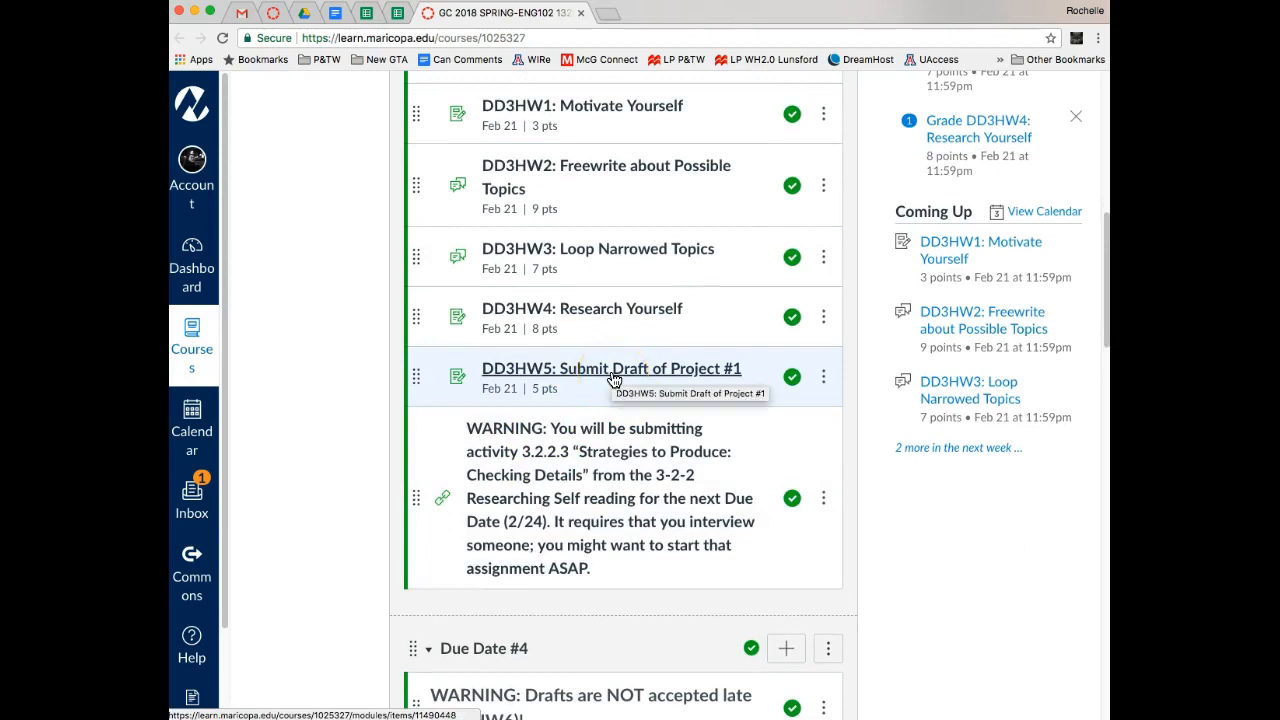
{"action": "left_click", "coordinate": [610, 368]}
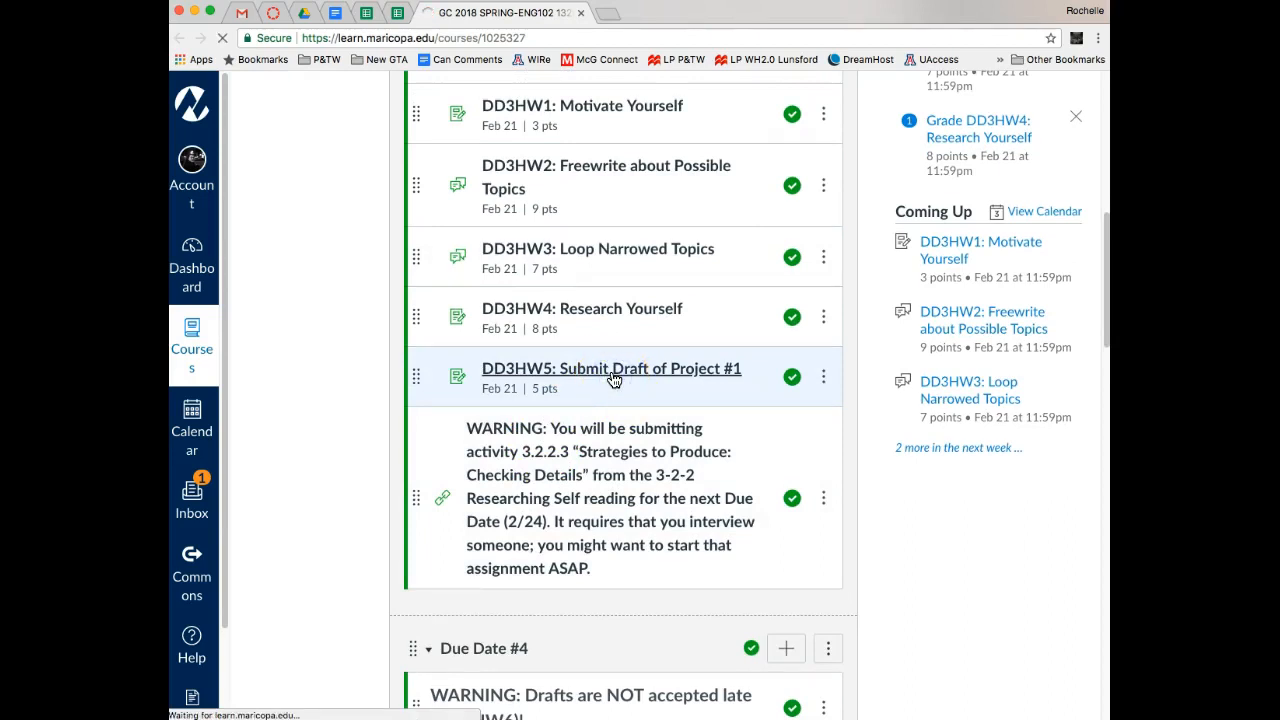
View the DD3HW5 draft assignment's full instructions, late-draft notice and help video
{"action": "left_click", "coordinate": [612, 368]}
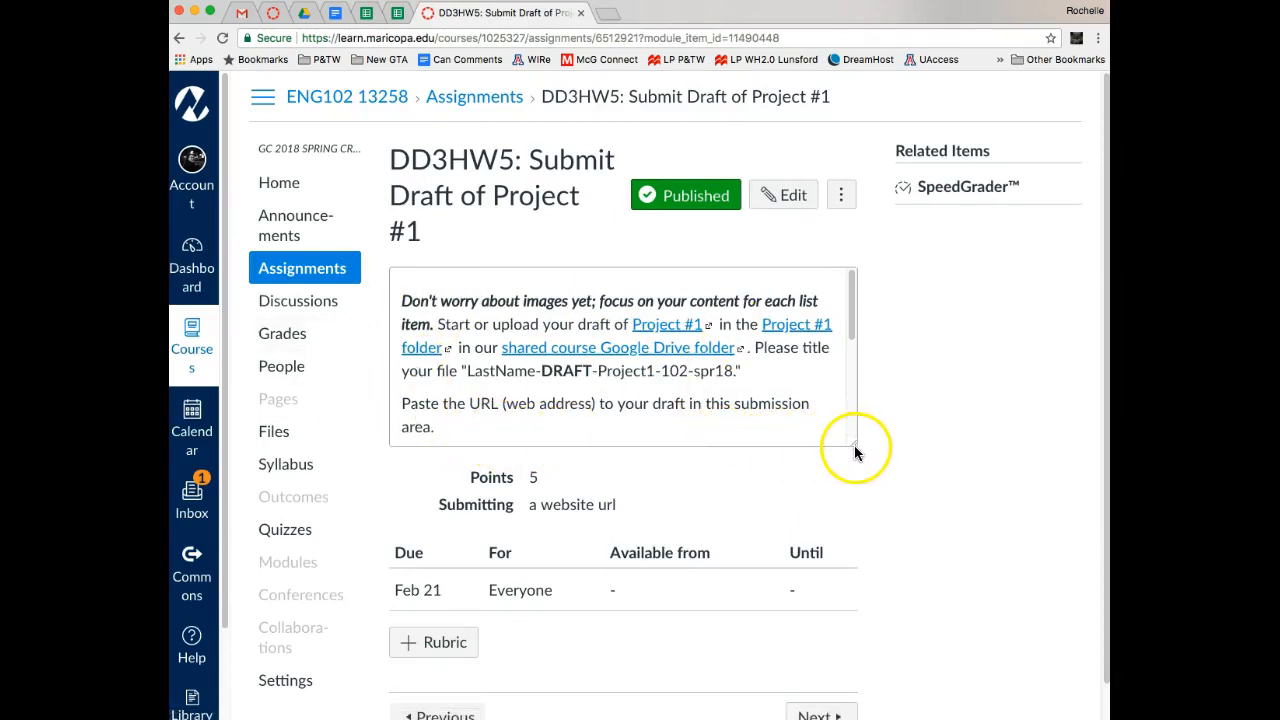
{"action": "mouse_move", "coordinate": [856, 450]}
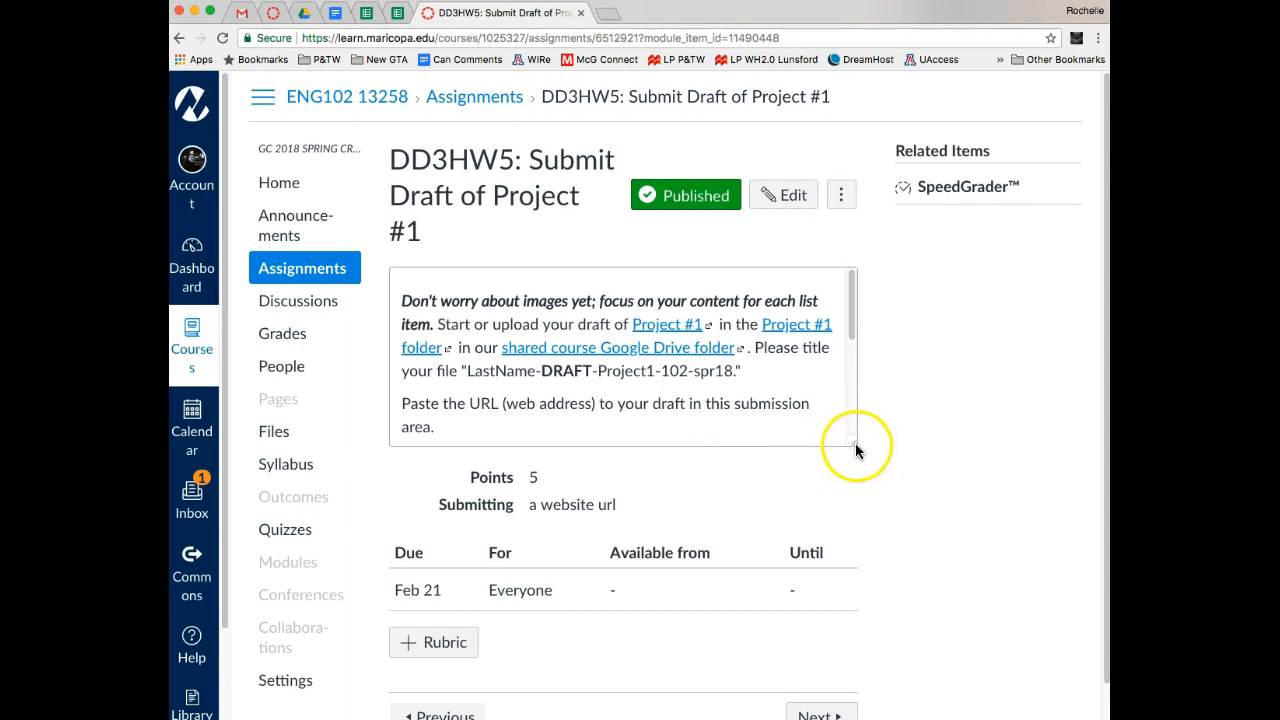
{"action": "scroll", "scroll_direction": "down", "scroll_amount": 3}
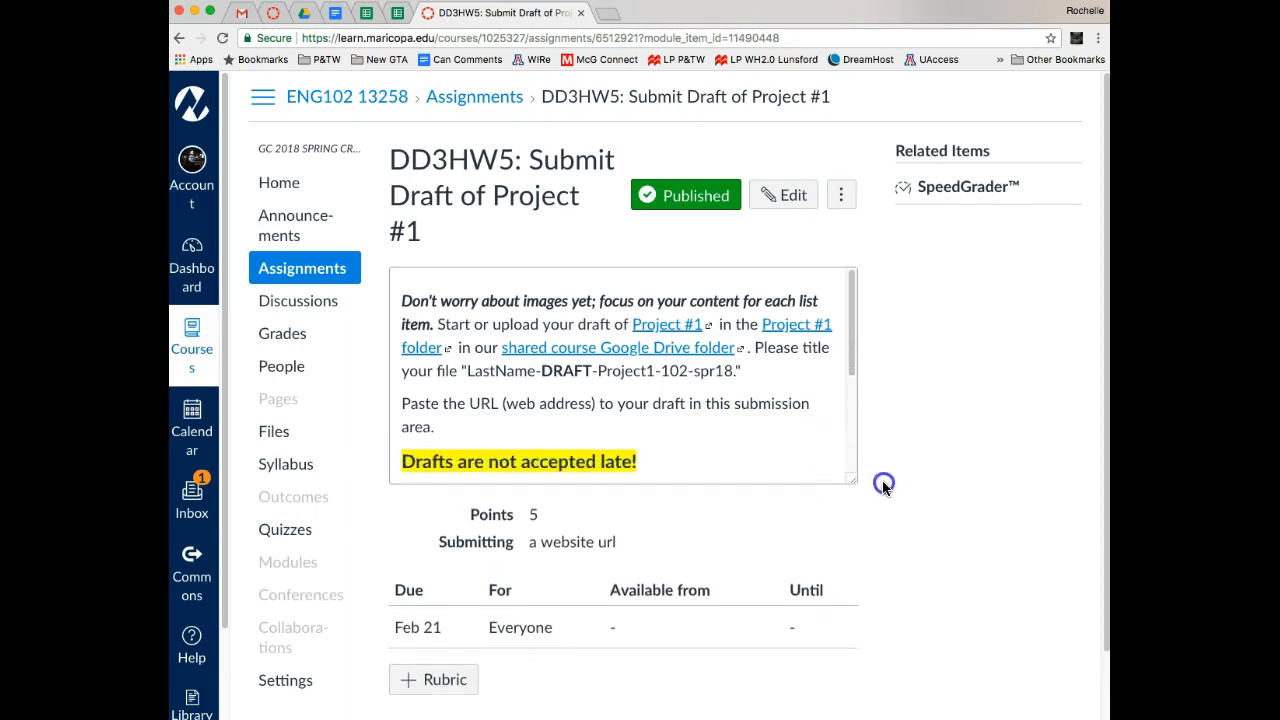
{"action": "scroll", "scroll_direction": "down", "scroll_amount": 3}
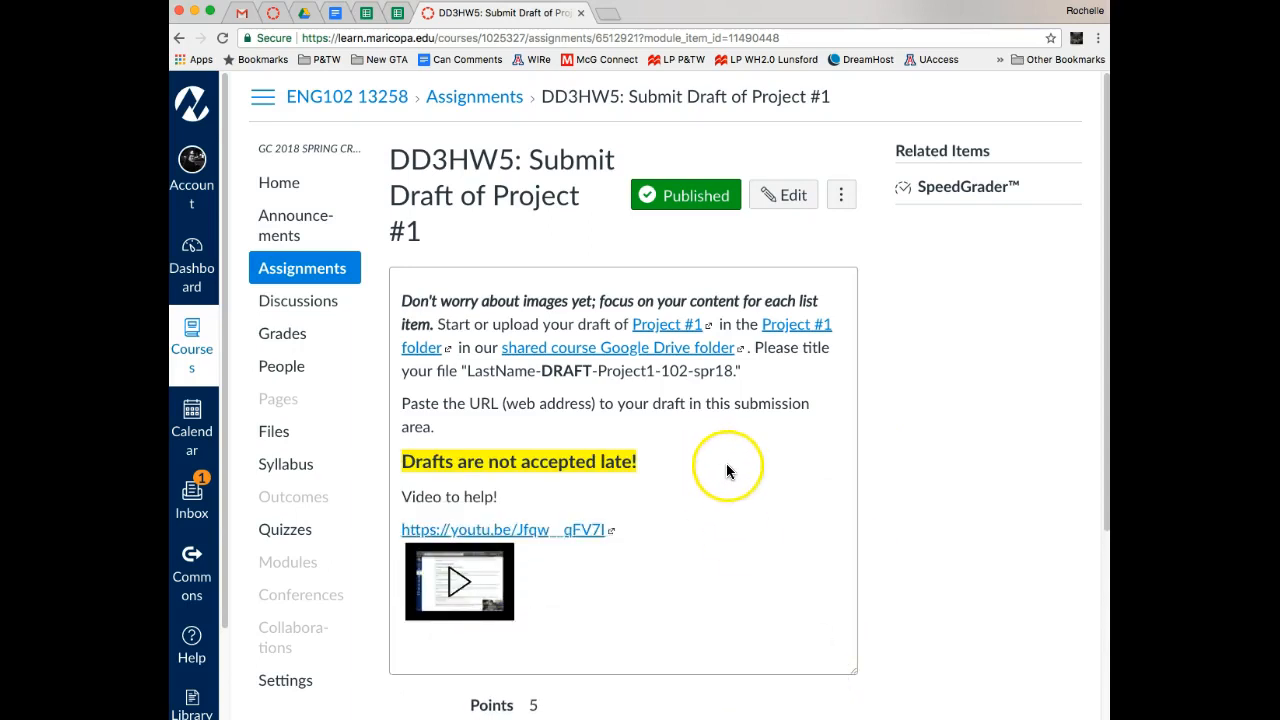
{"action": "mouse_move", "coordinate": [684, 376]}
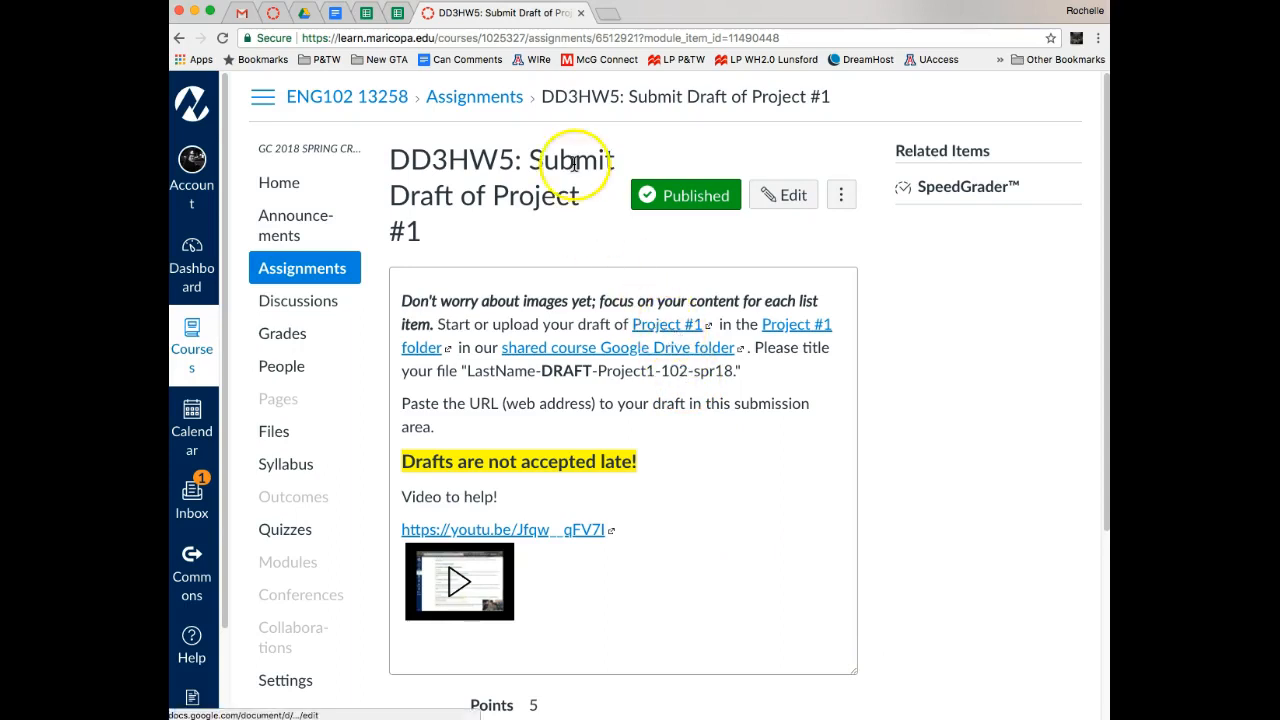
{"action": "mouse_move", "coordinate": [552, 144]}
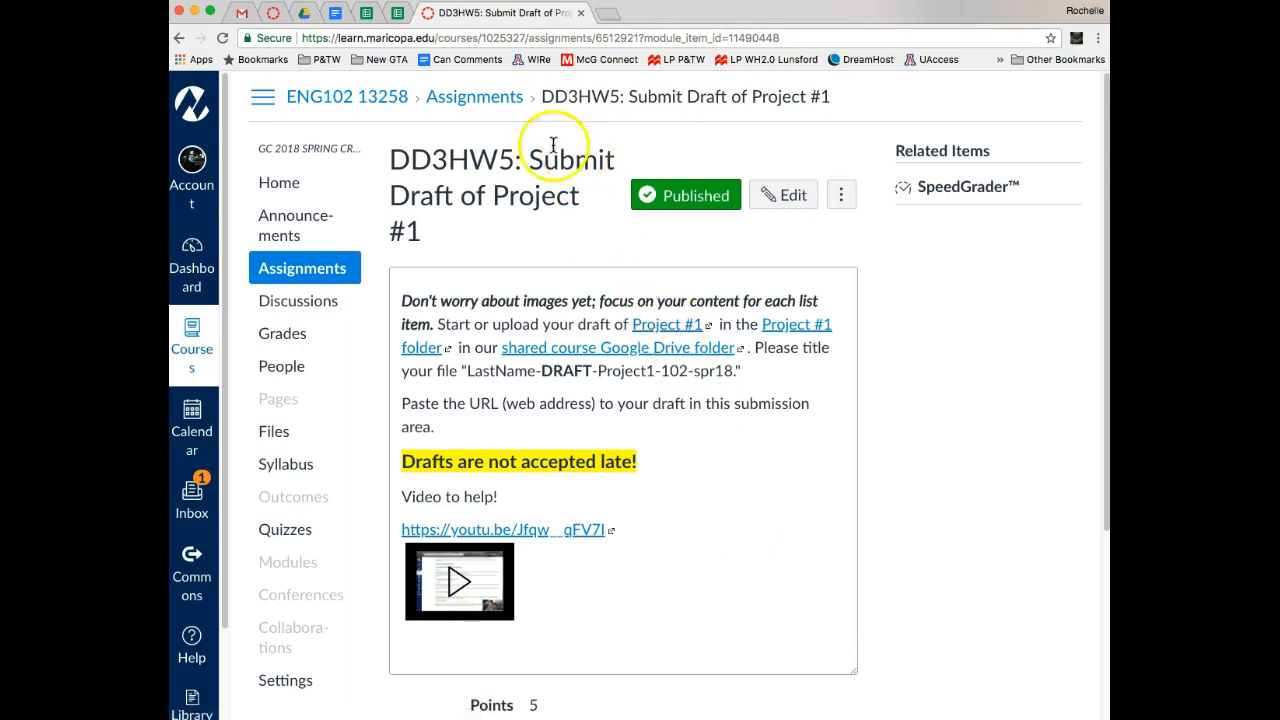
{"action": "mouse_move", "coordinate": [312, 20]}
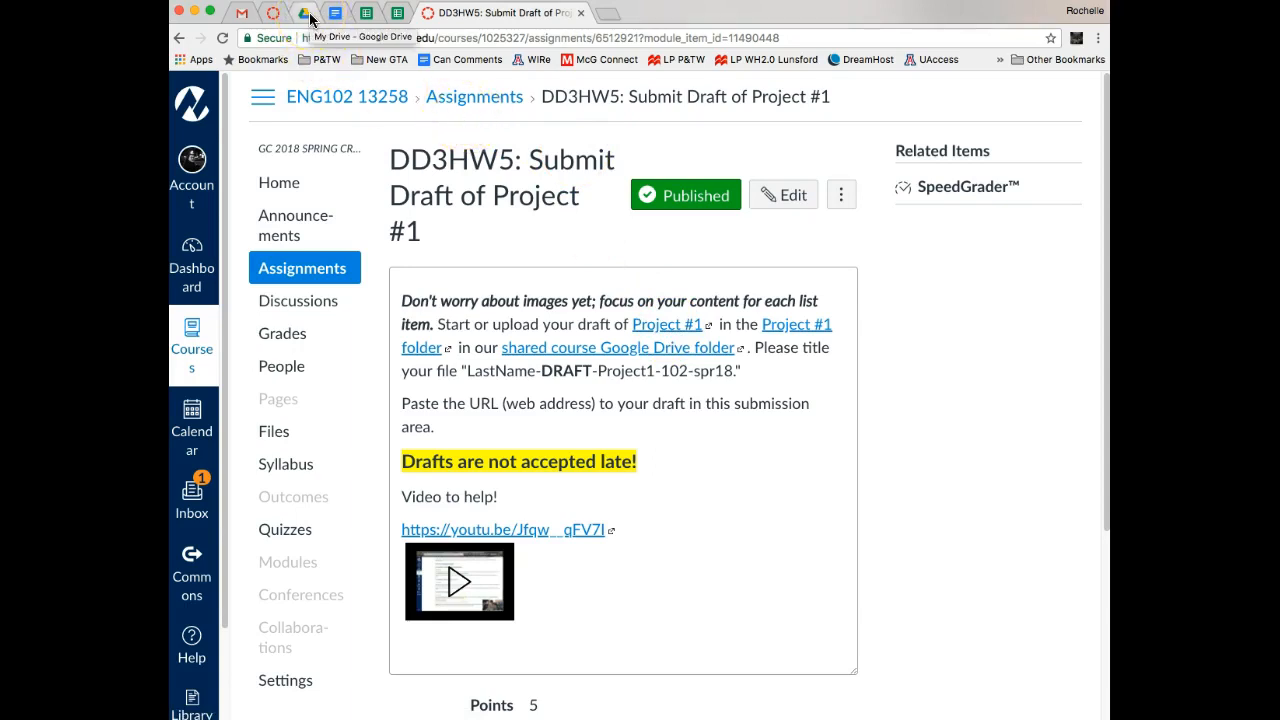
From the Gmail tab, launch Google Drive via the Google apps grid to reach My Drive
{"action": "left_click", "coordinate": [304, 20]}
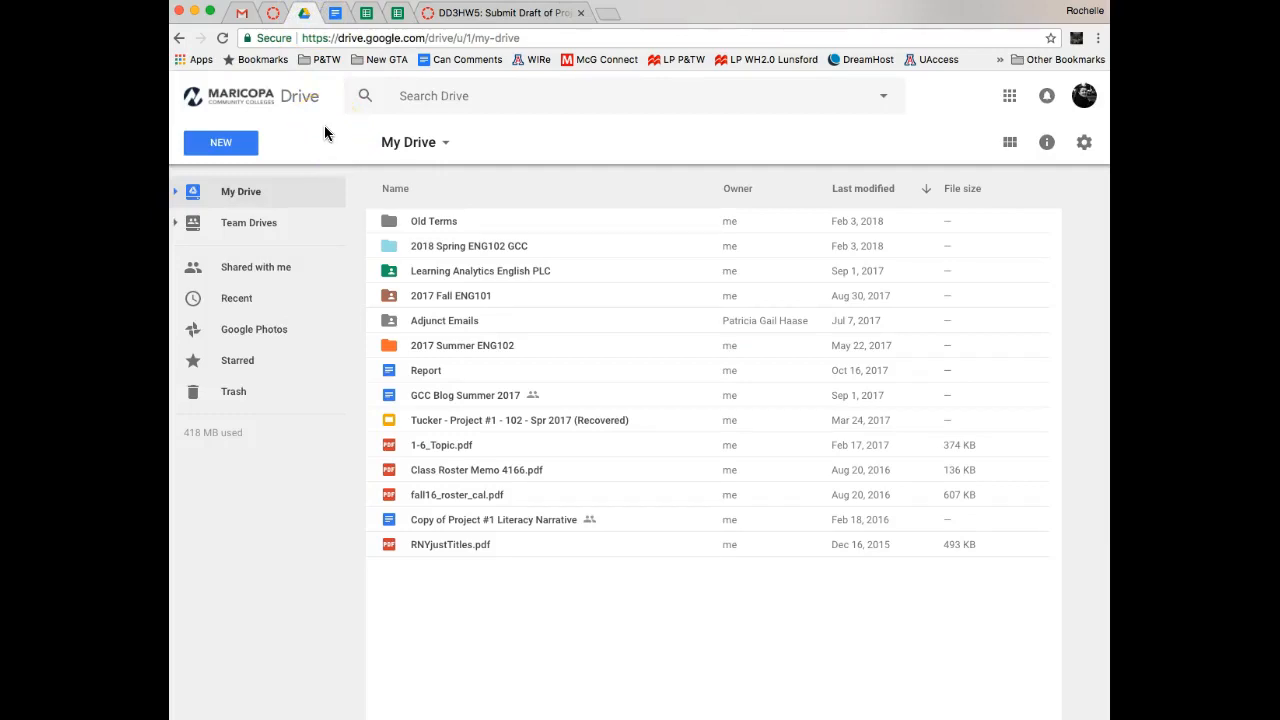
{"action": "mouse_move", "coordinate": [324, 158]}
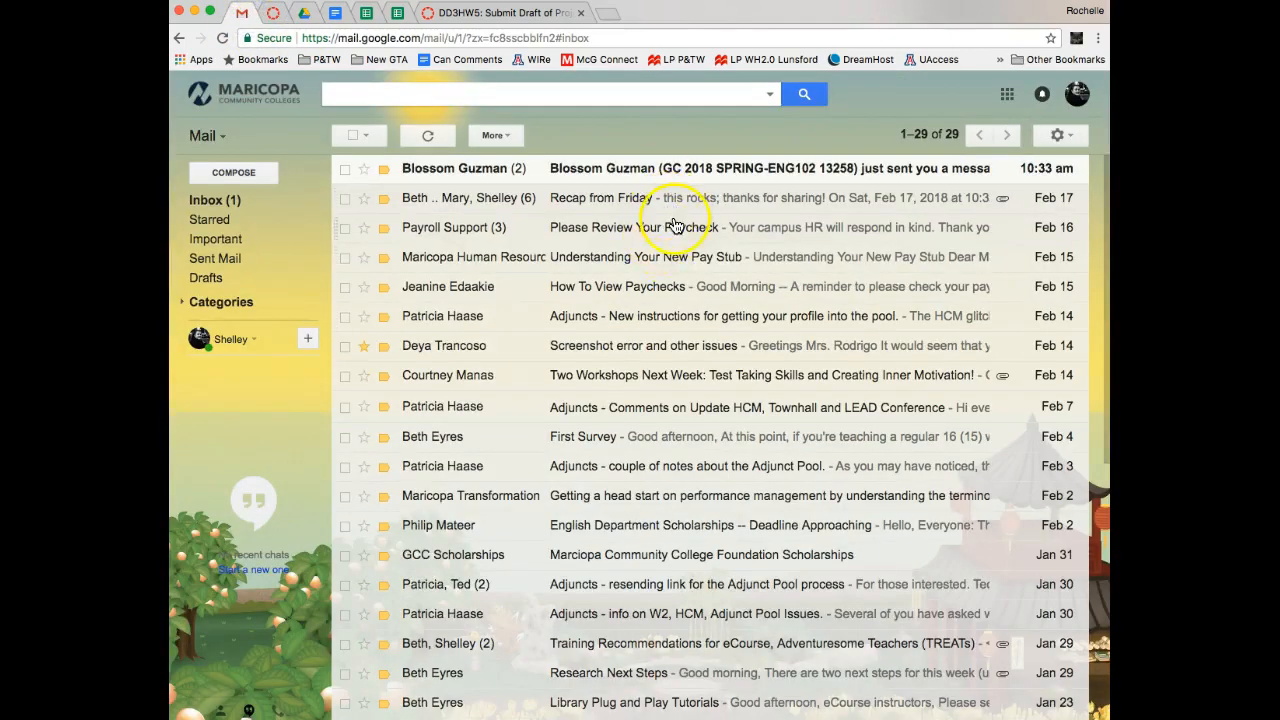
{"action": "mouse_move", "coordinate": [1008, 96]}
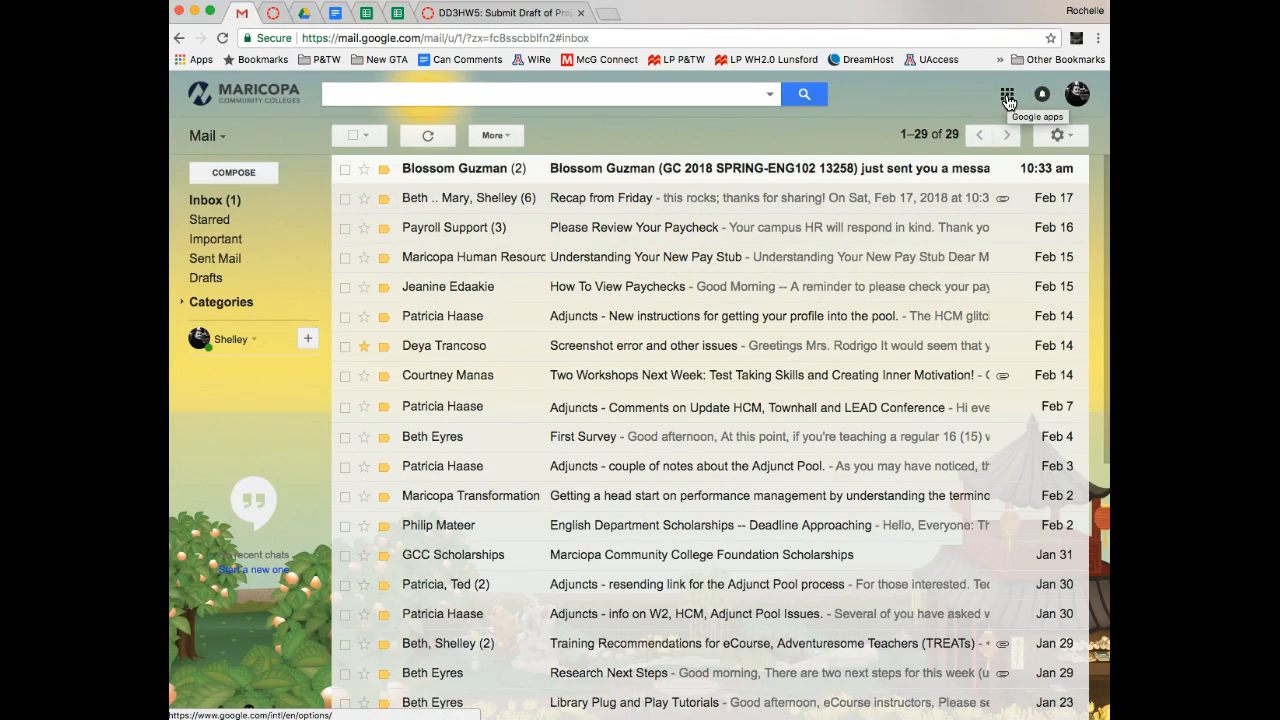
{"action": "left_click", "coordinate": [1004, 94]}
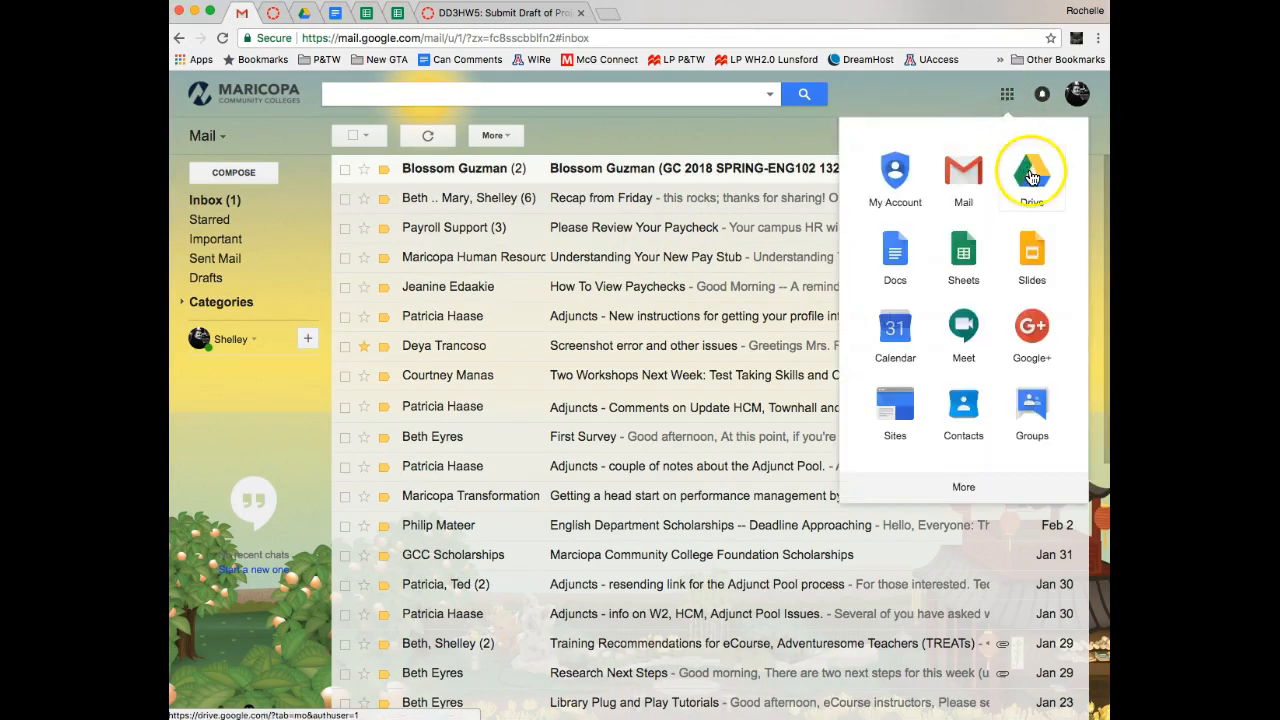
{"action": "left_click", "coordinate": [1032, 170]}
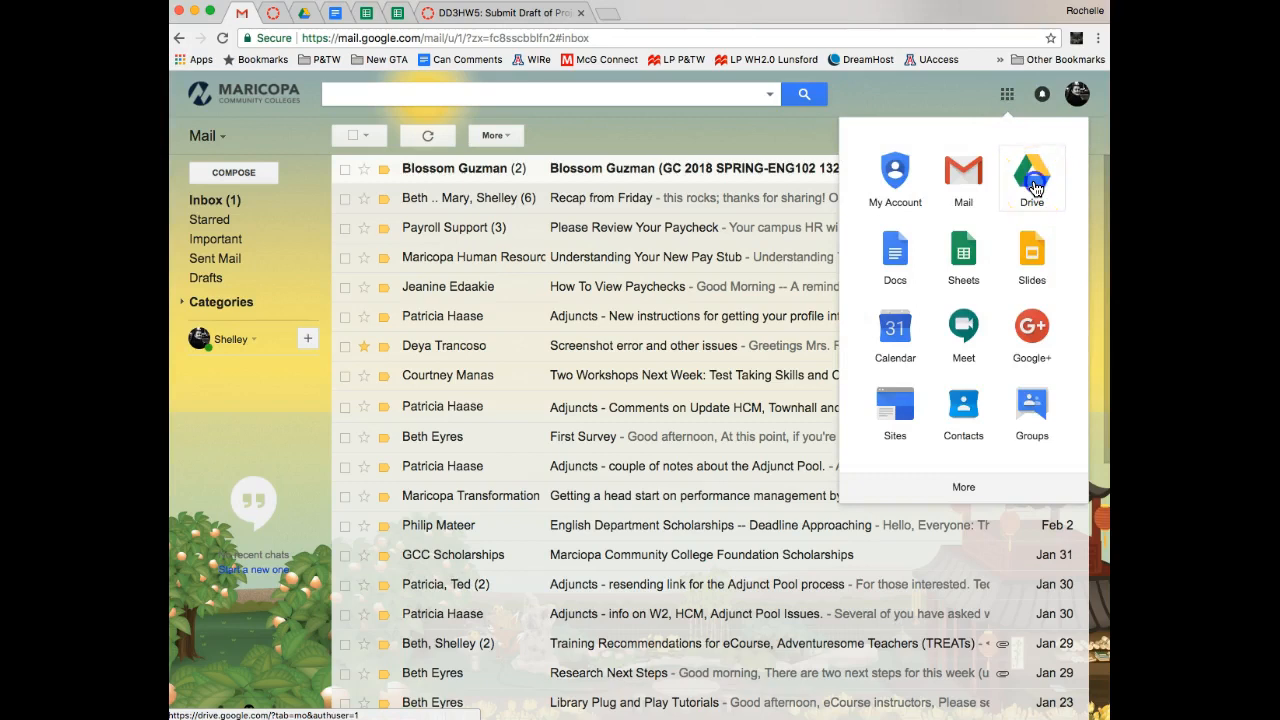
{"action": "left_click", "coordinate": [1032, 176]}
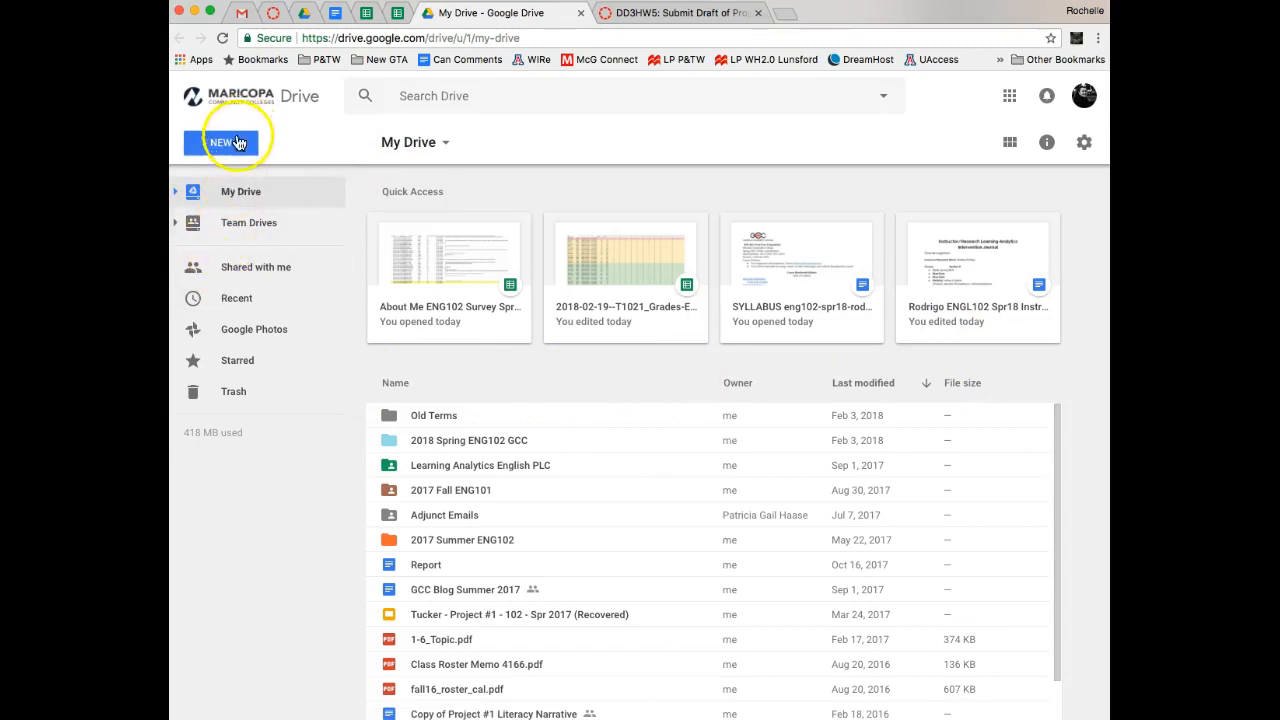
{"action": "mouse_move", "coordinate": [240, 270]}
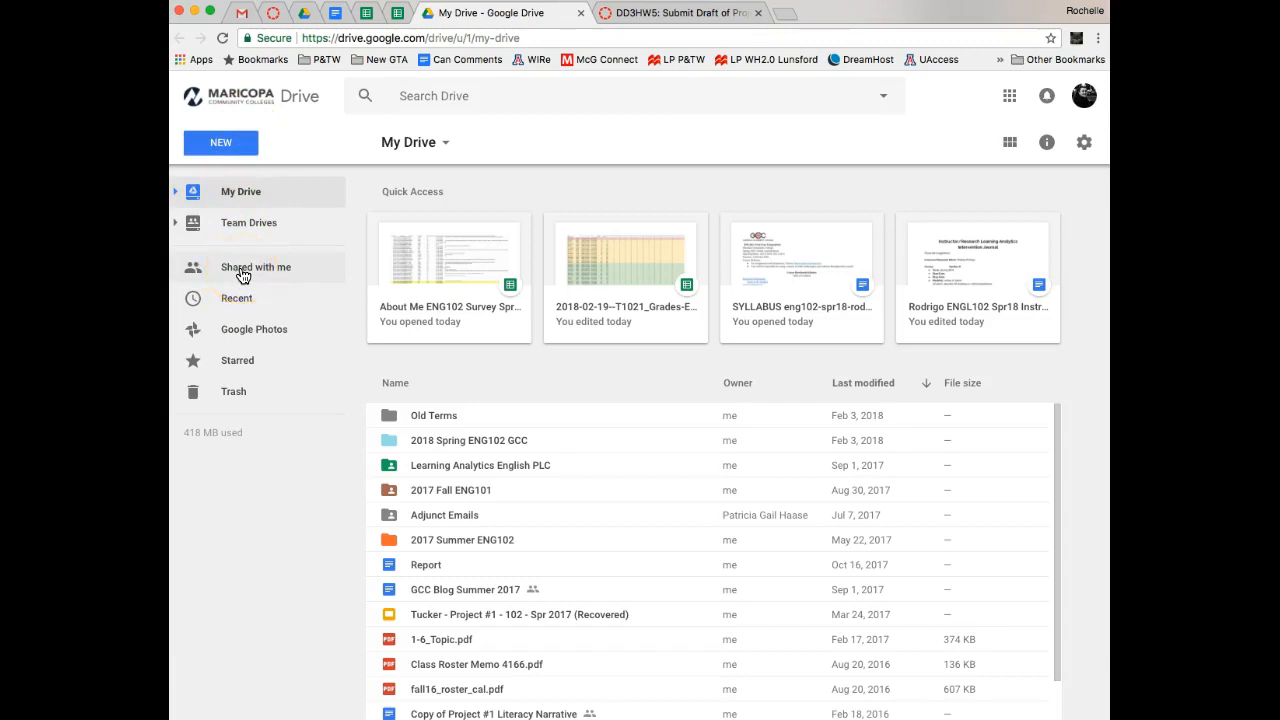
Show the Shared with me list containing the 101 HWW Assignment Prompts folder
{"action": "left_click", "coordinate": [256, 268]}
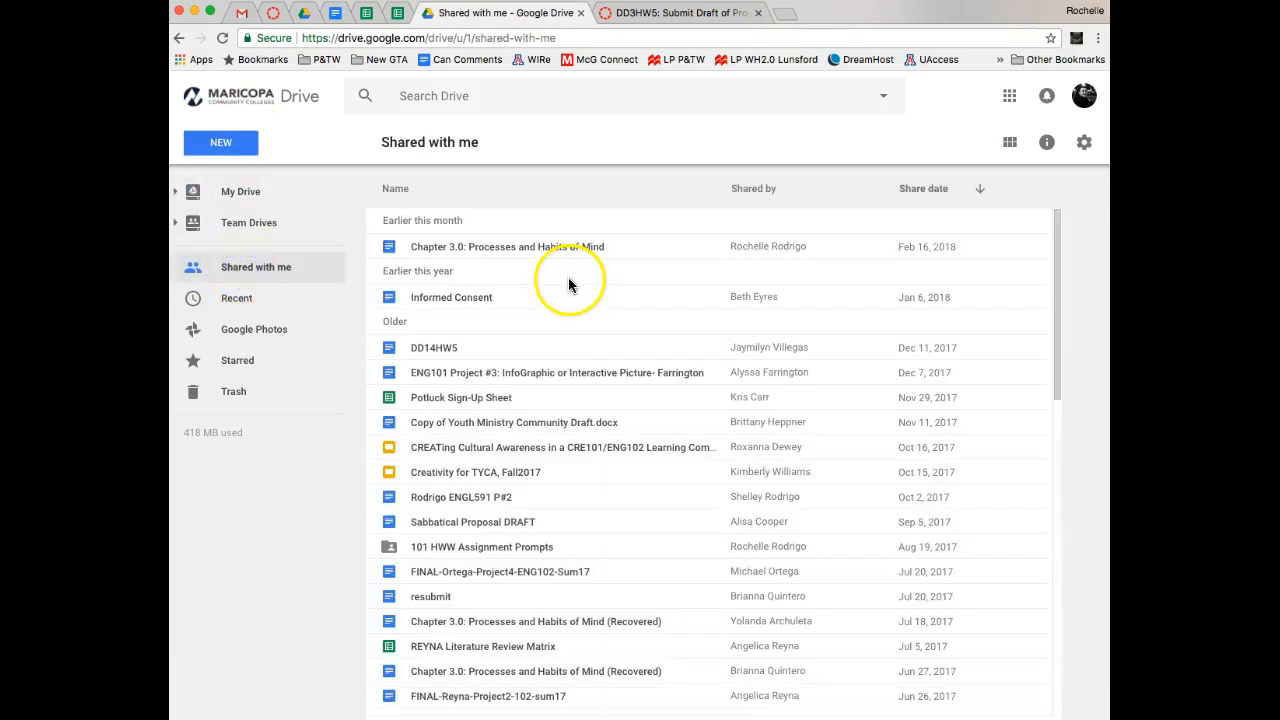
{"action": "mouse_move", "coordinate": [490, 562]}
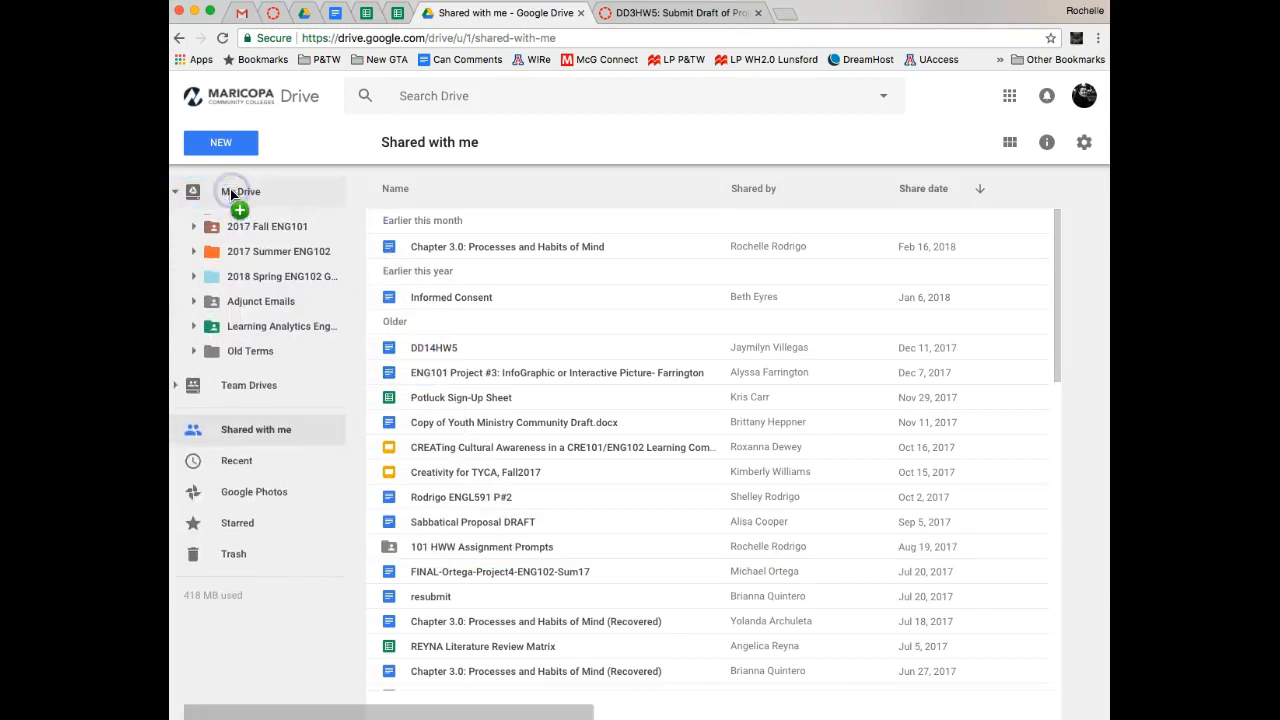
Add 101 HWW Assignment Prompts to My Drive and verify it appears among My Drive folders
{"action": "left_click", "coordinate": [240, 192]}
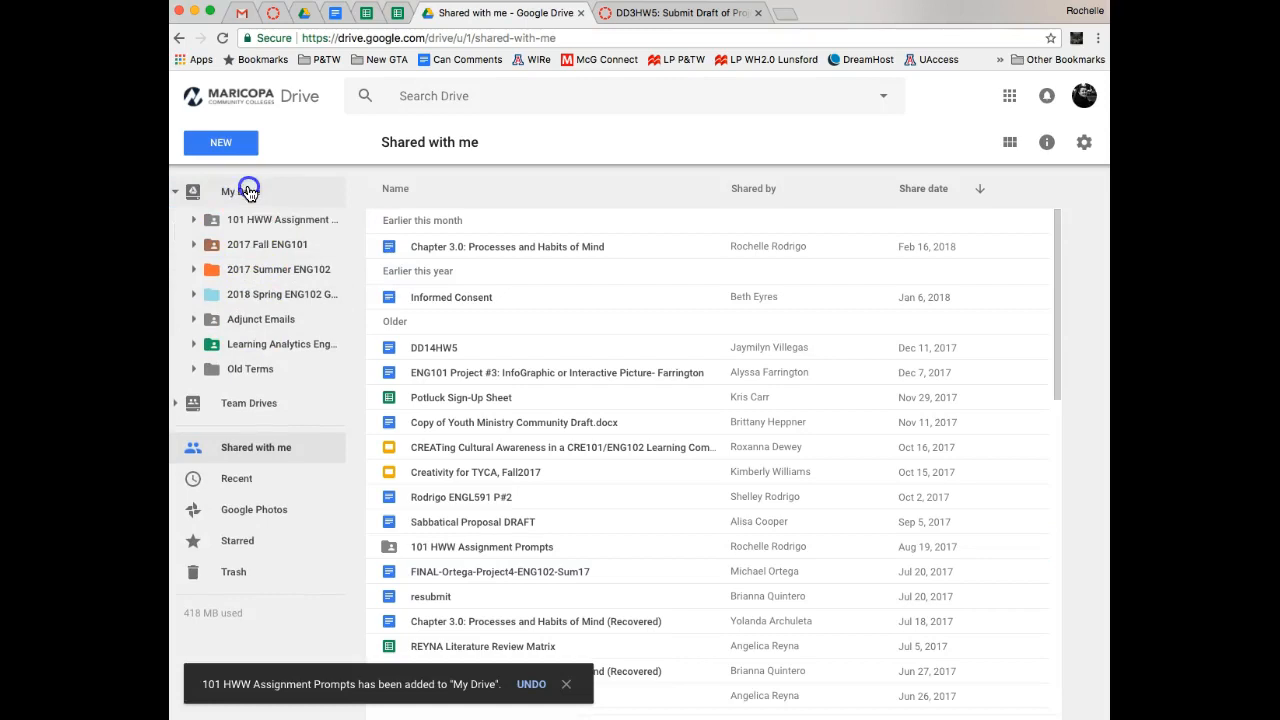
{"action": "left_click", "coordinate": [238, 192]}
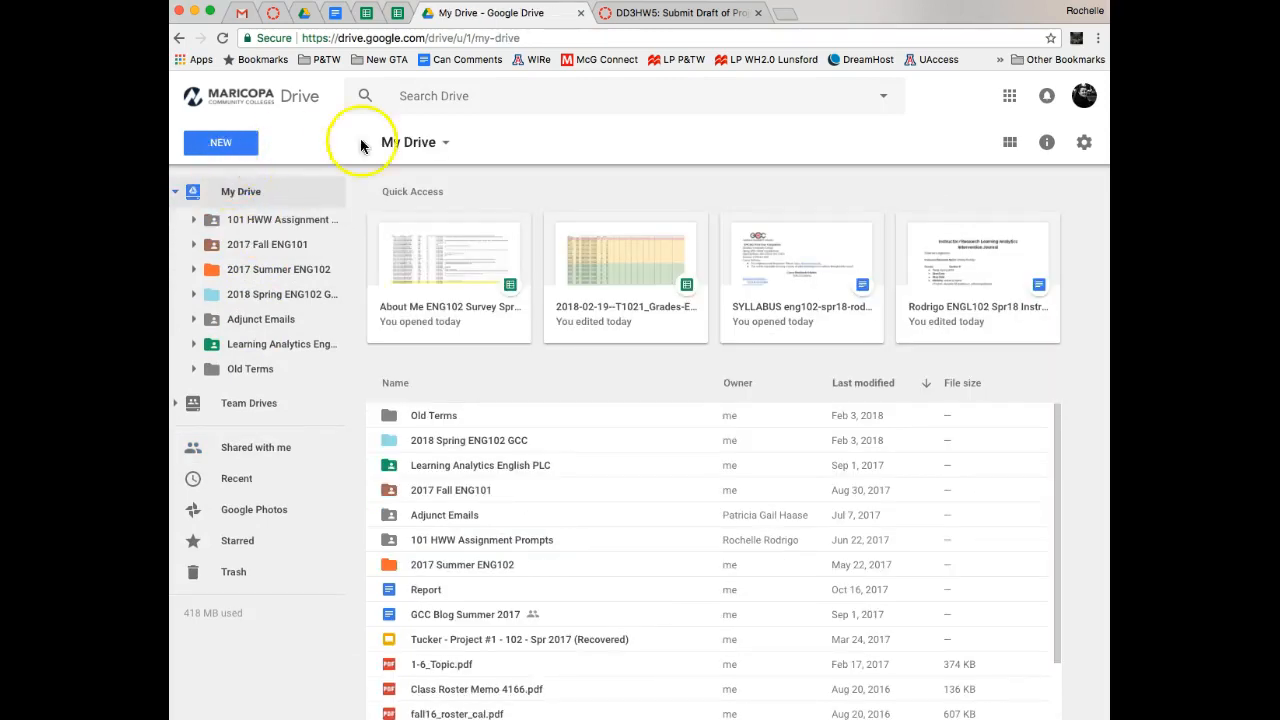
{"action": "left_click", "coordinate": [256, 448]}
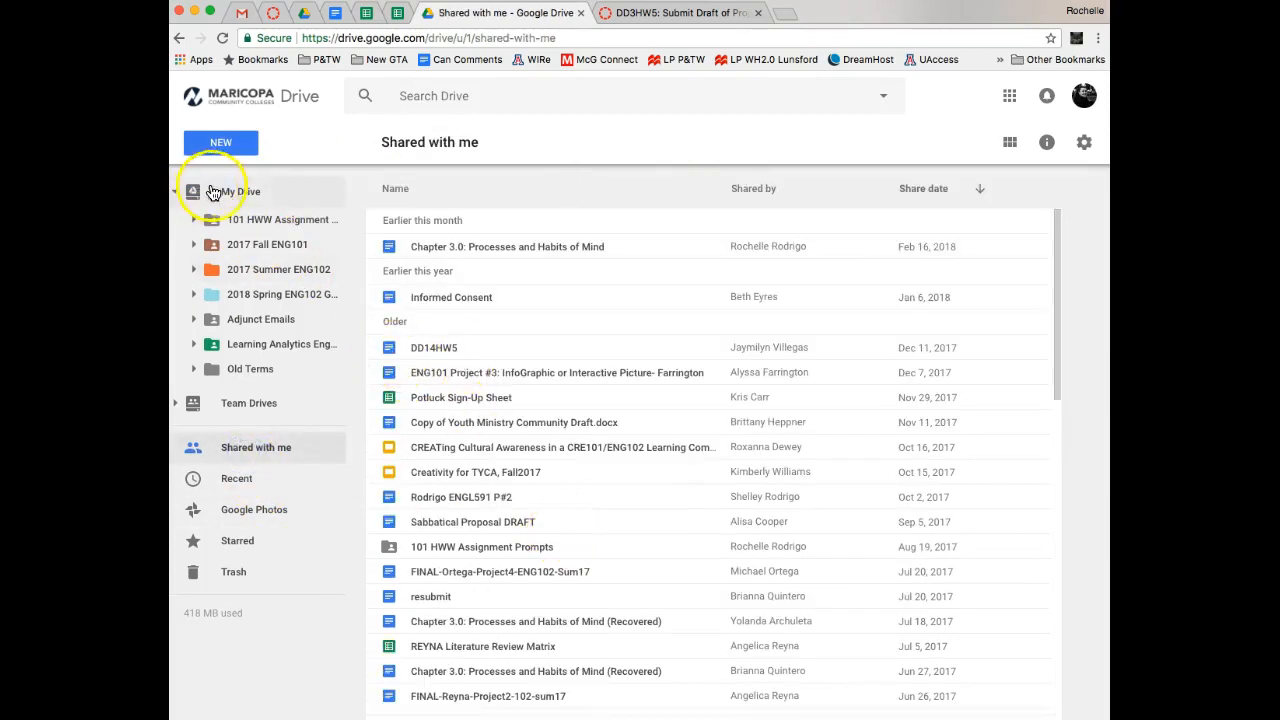
{"action": "left_click", "coordinate": [228, 192]}
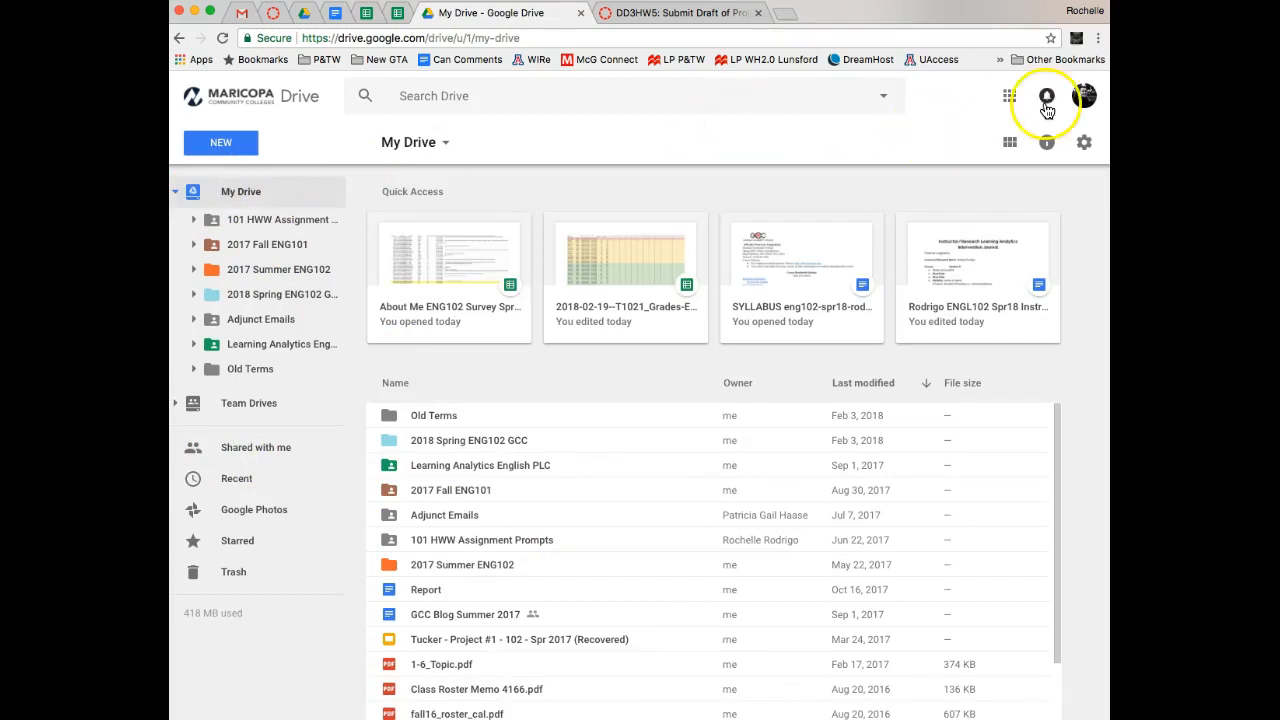
{"action": "mouse_move", "coordinate": [1006, 96]}
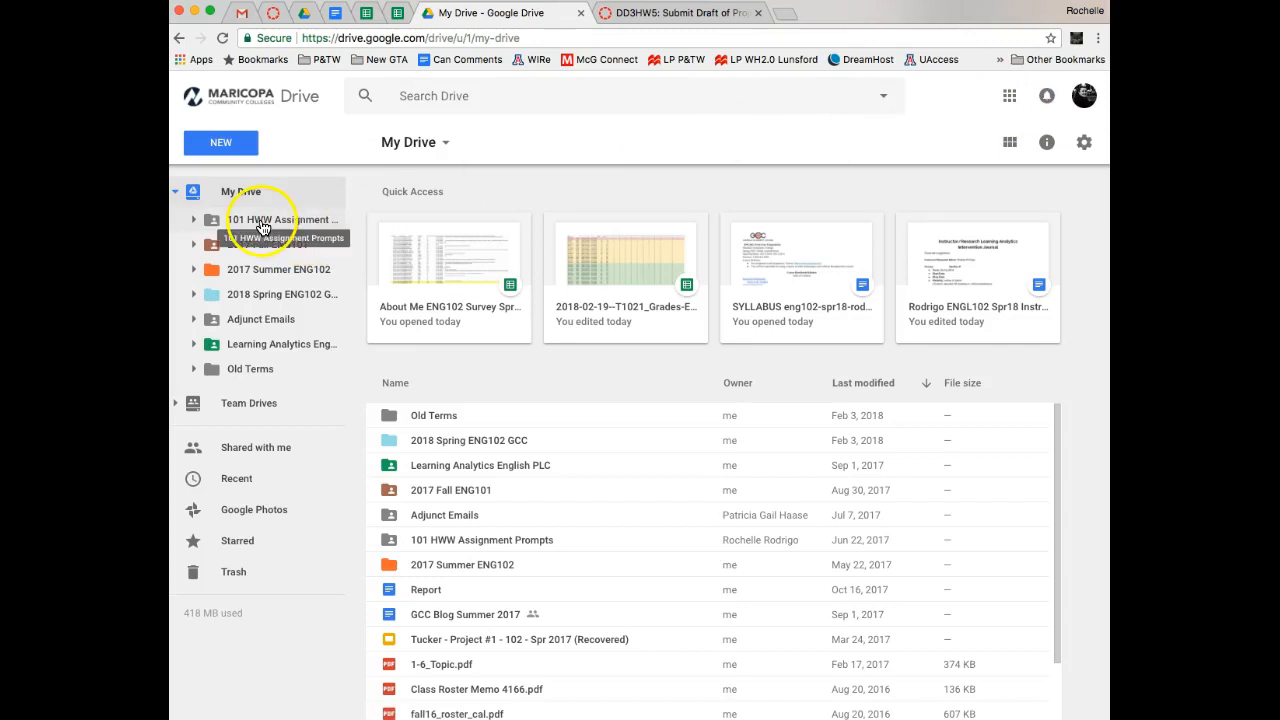
{"action": "mouse_move", "coordinate": [260, 300]}
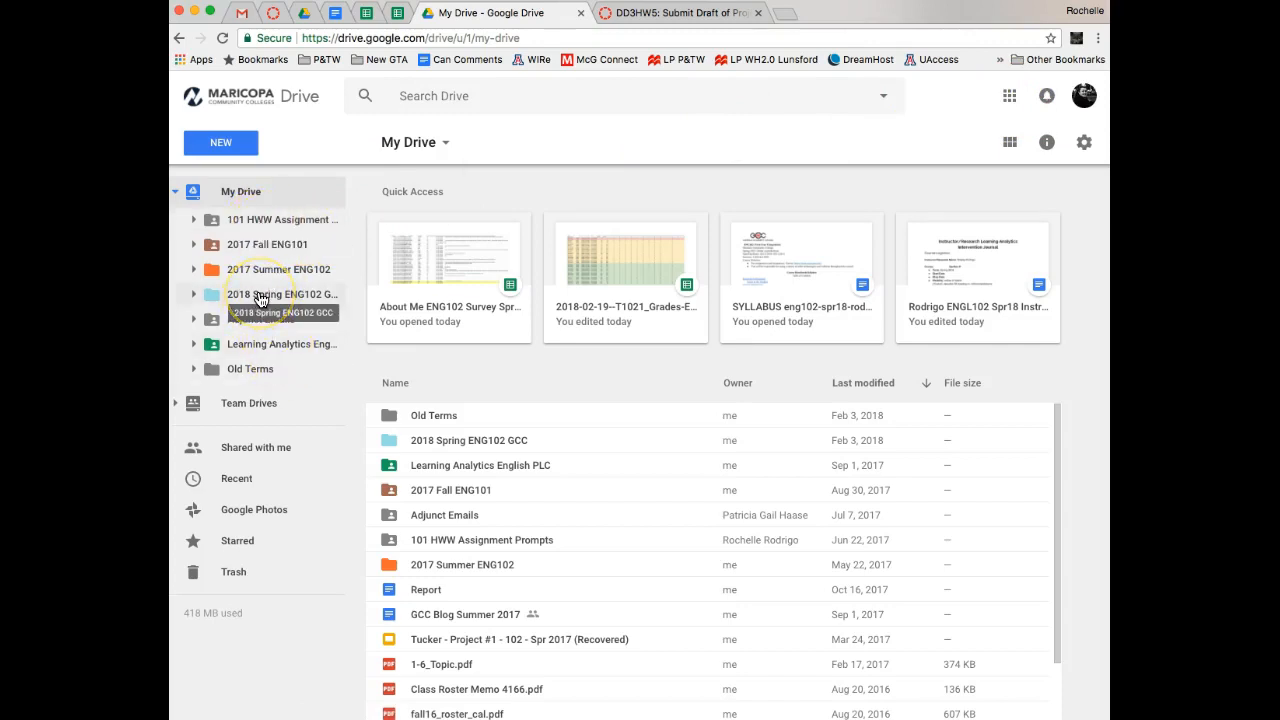
Browse into 2018 Spring ENG102 GCC and then the SHARED 2018 Spring ENG102 folder
{"action": "double_click", "coordinate": [282, 292]}
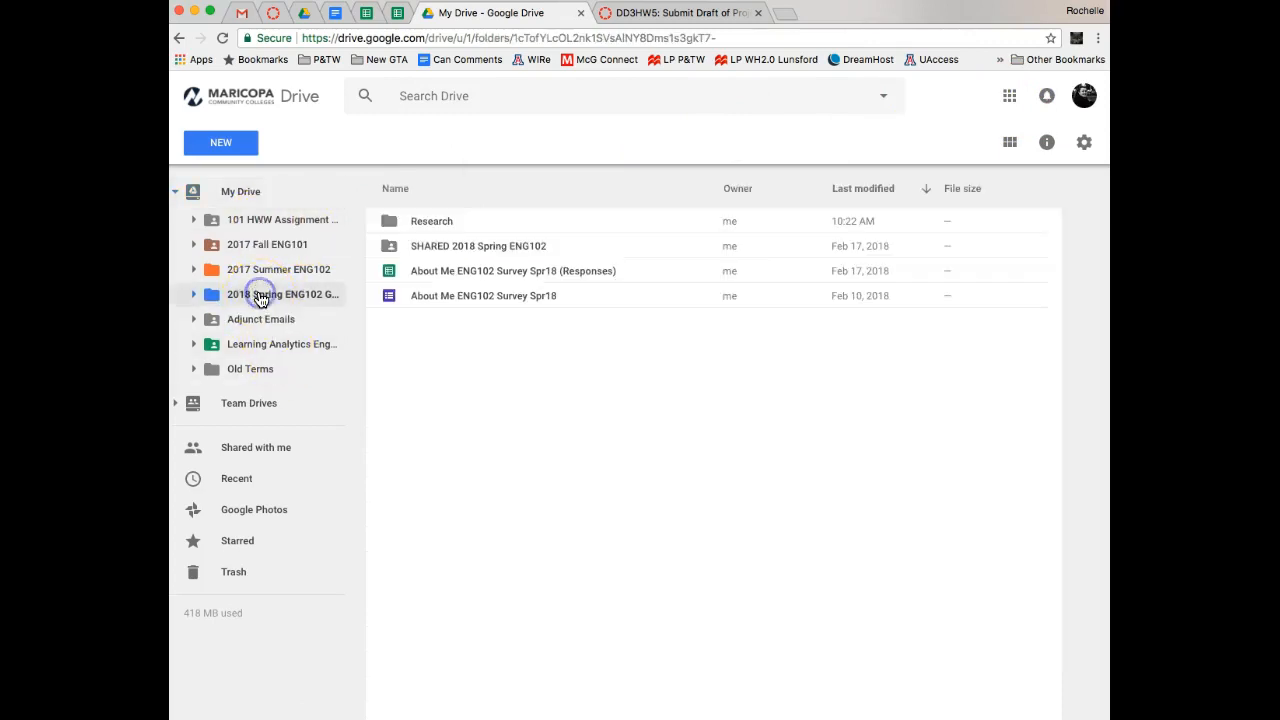
{"action": "left_click", "coordinate": [262, 294]}
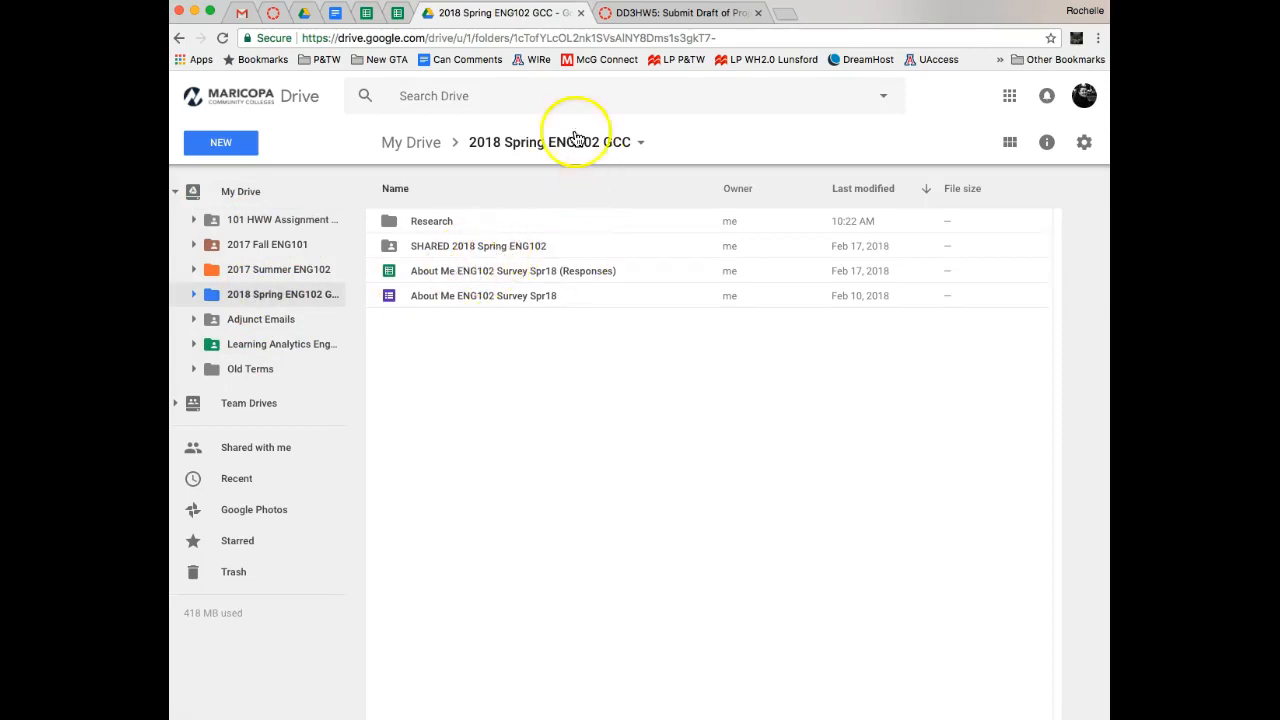
{"action": "left_click", "coordinate": [504, 244]}
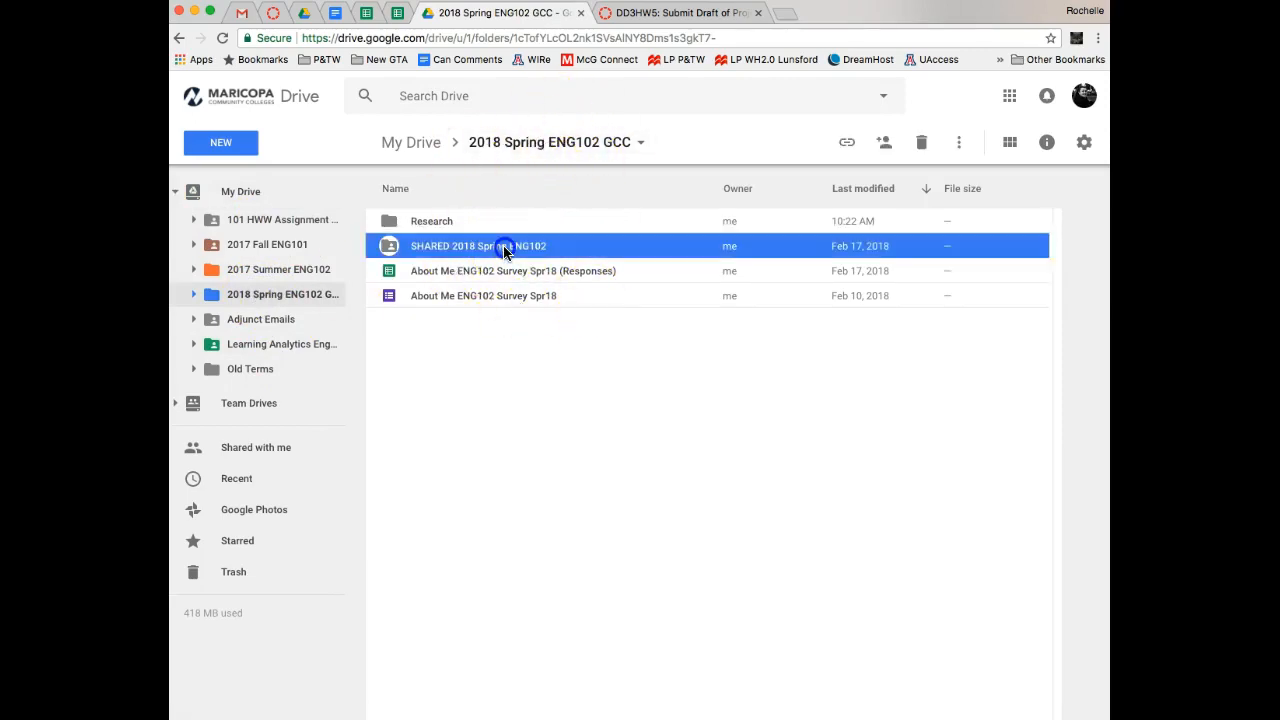
{"action": "double_click", "coordinate": [478, 246]}
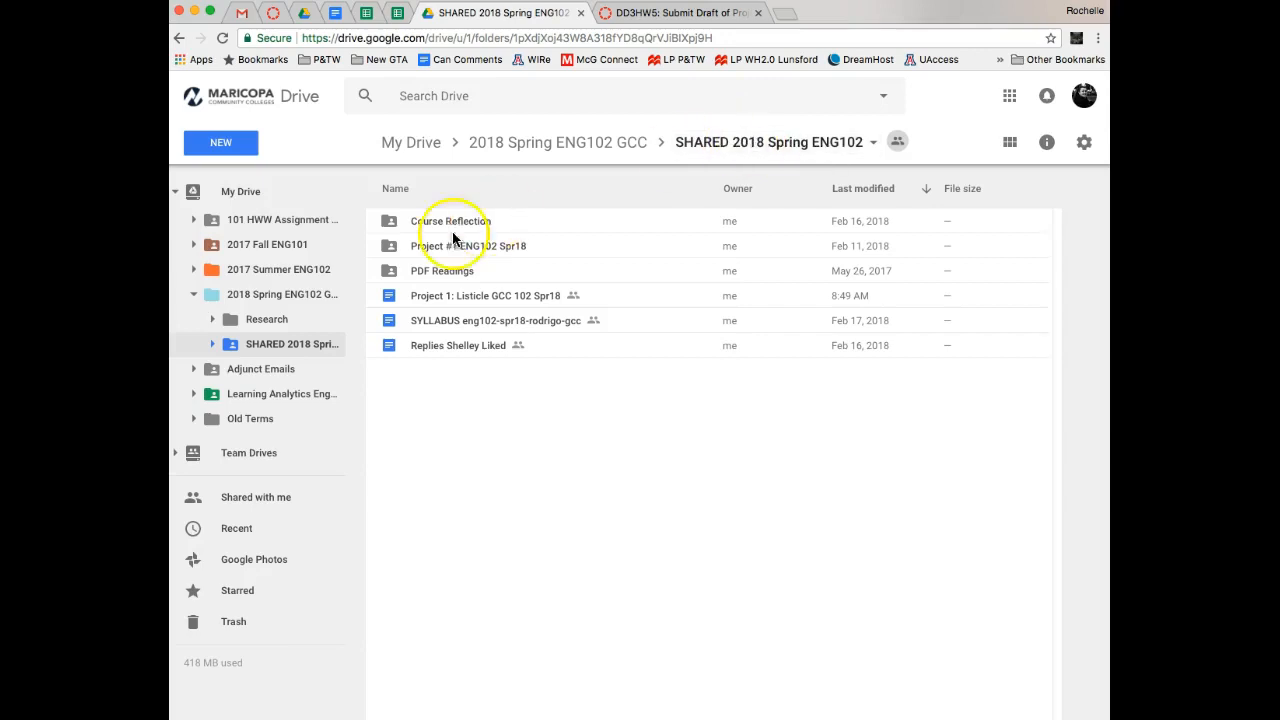
{"action": "mouse_move", "coordinate": [232, 212]}
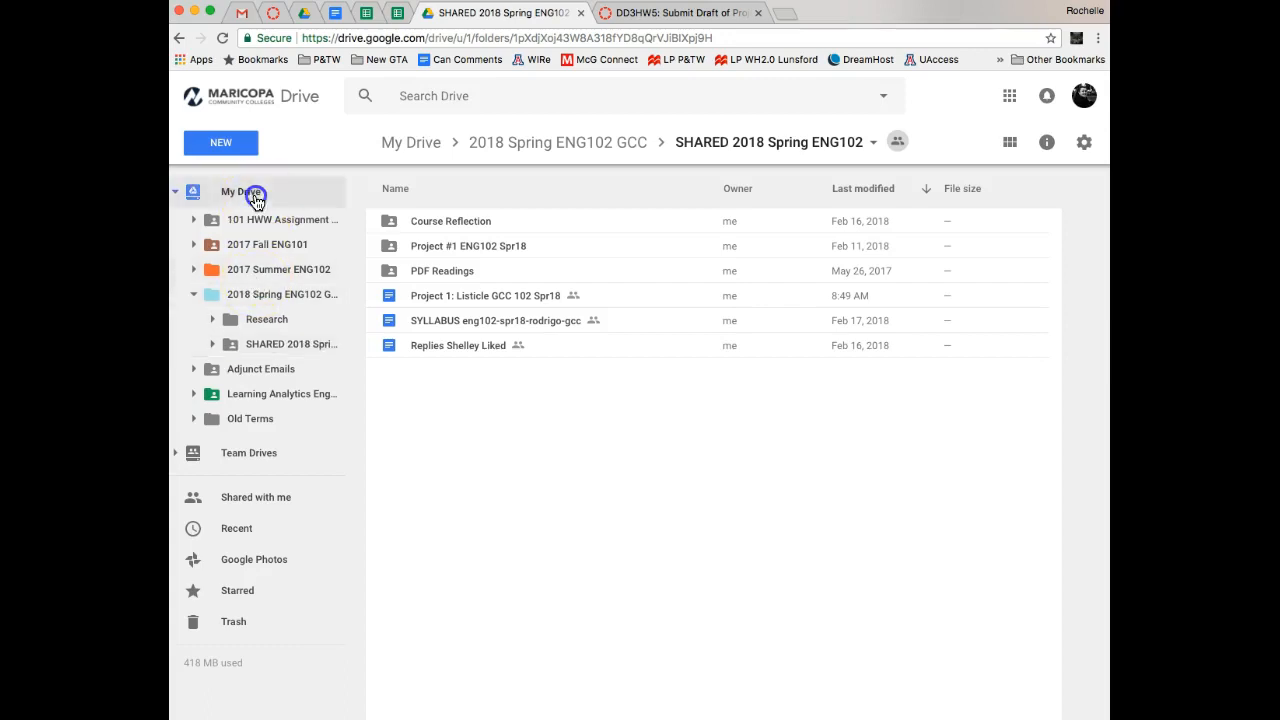
Return to My Drive and switch back to the Canvas DD3HW5 assignment page
{"action": "left_click", "coordinate": [240, 192]}
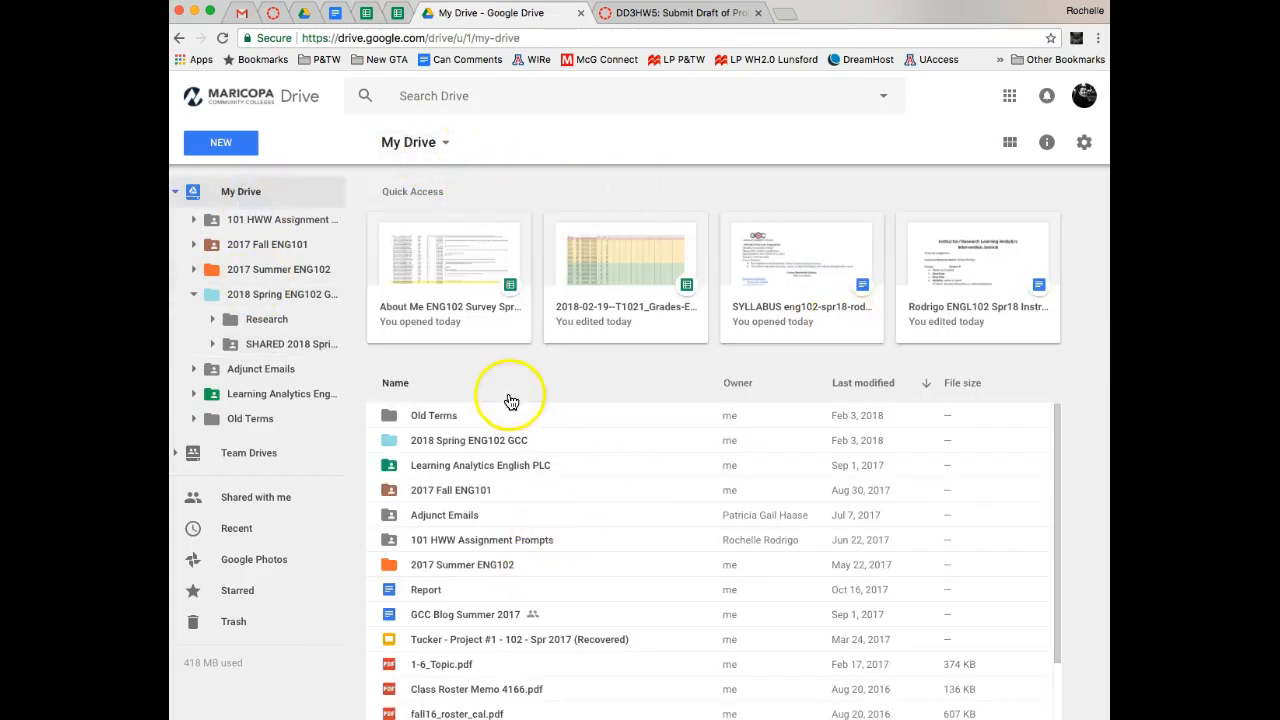
{"action": "mouse_move", "coordinate": [304, 412]}
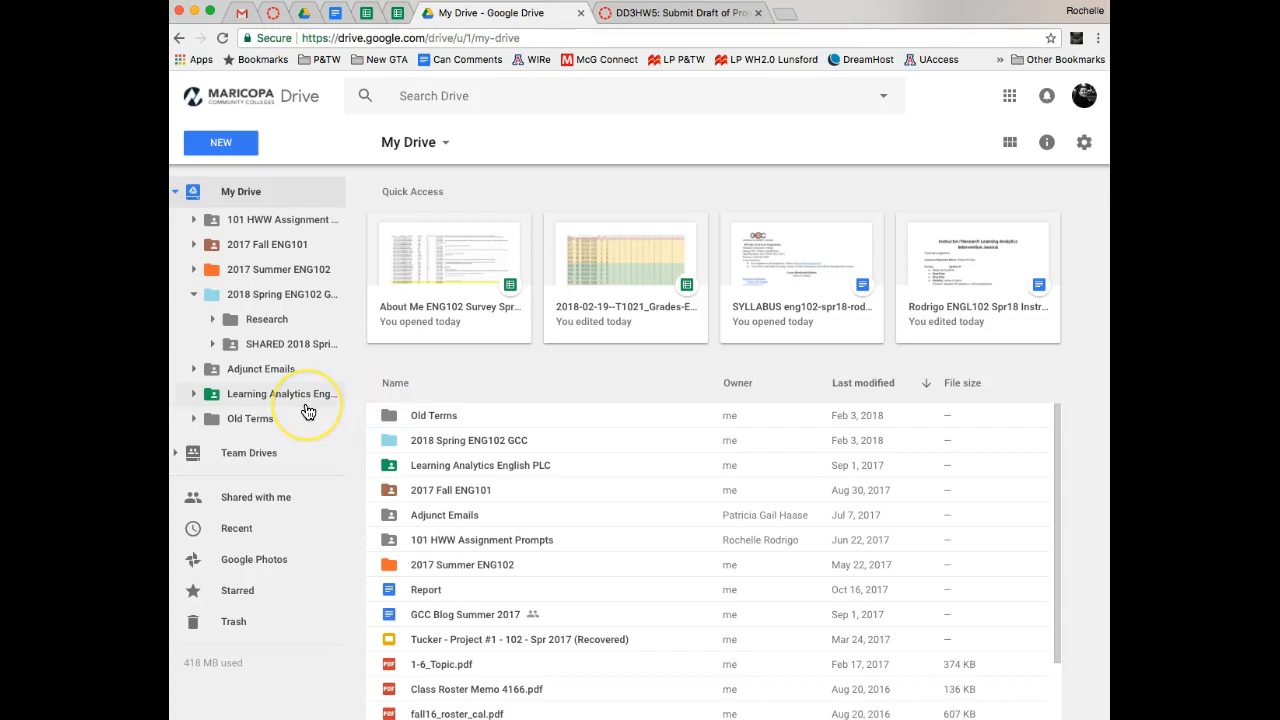
{"action": "mouse_move", "coordinate": [308, 412]}
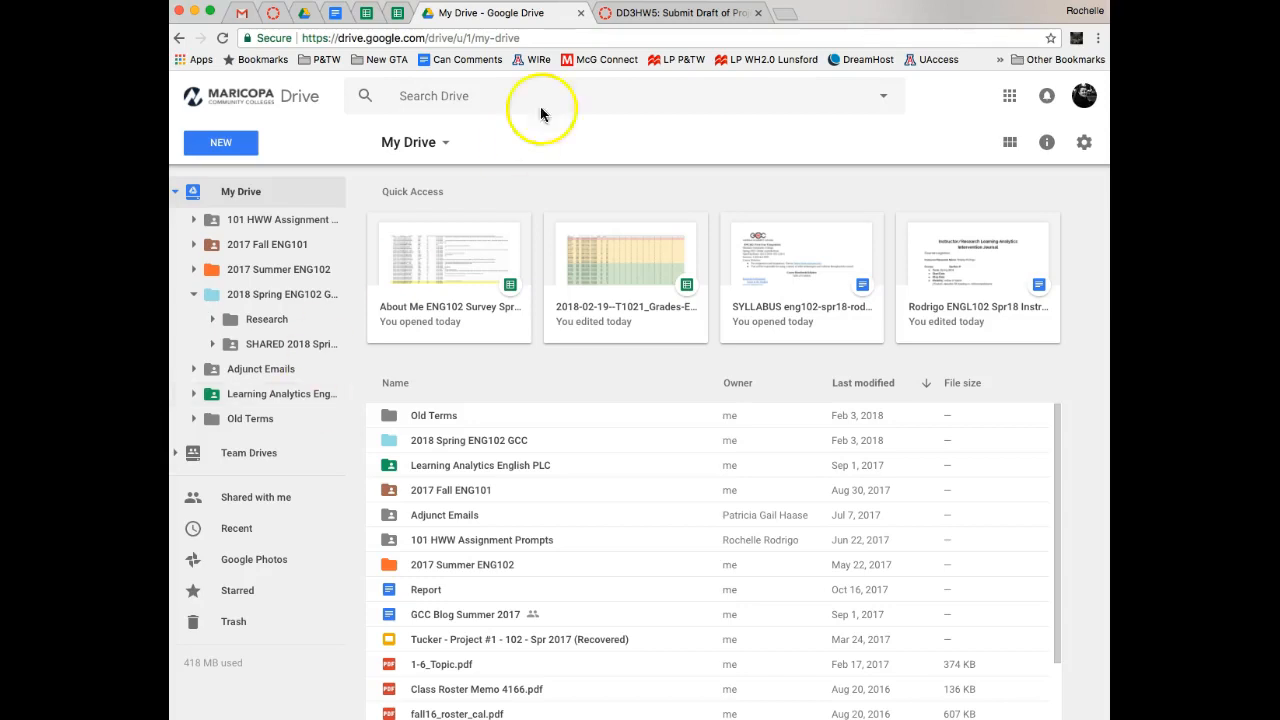
{"action": "left_click", "coordinate": [700, 12]}
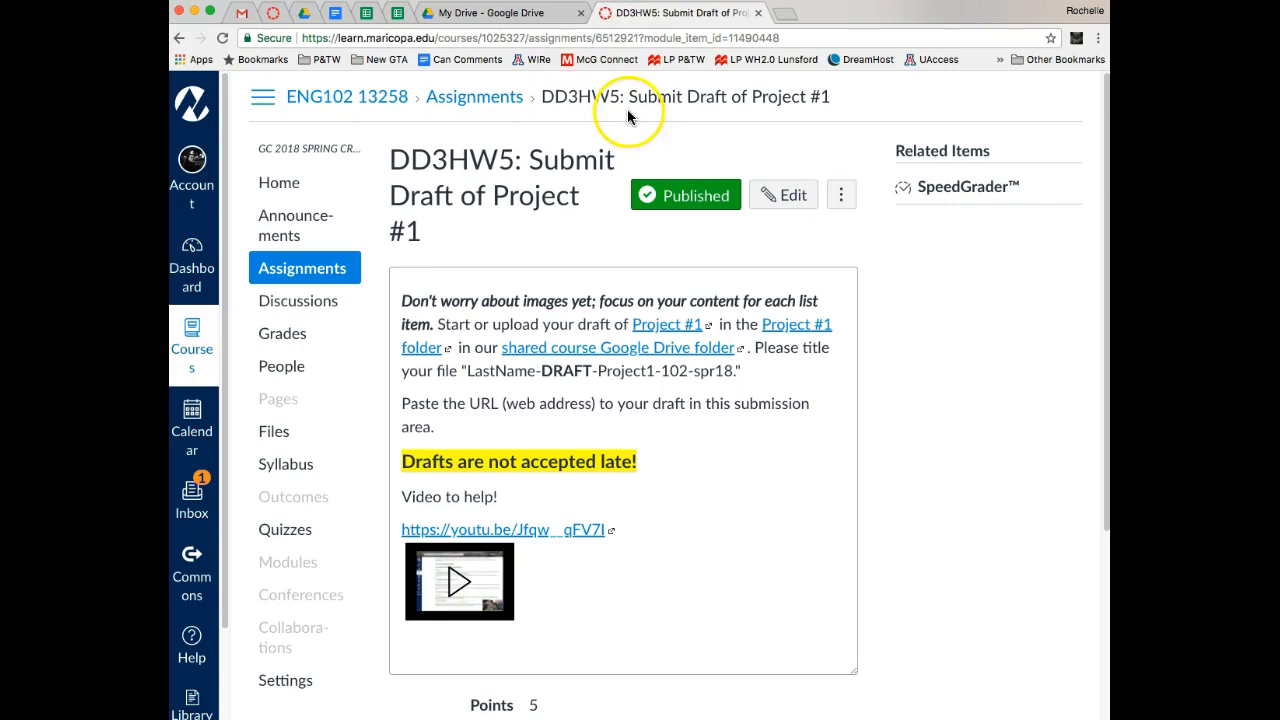